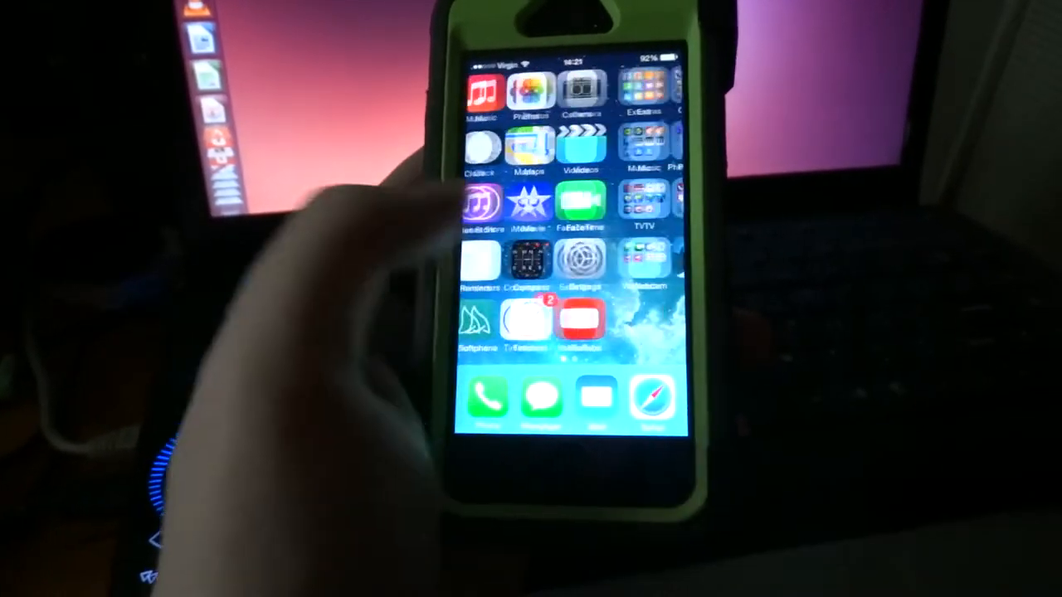
scroll("left", 3)
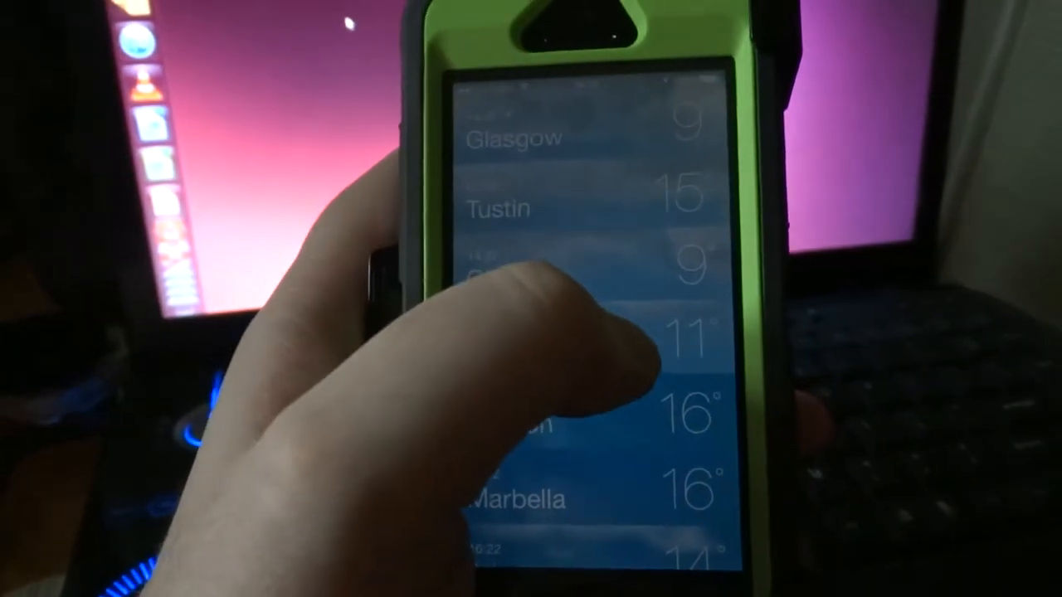
scroll("down", 3)
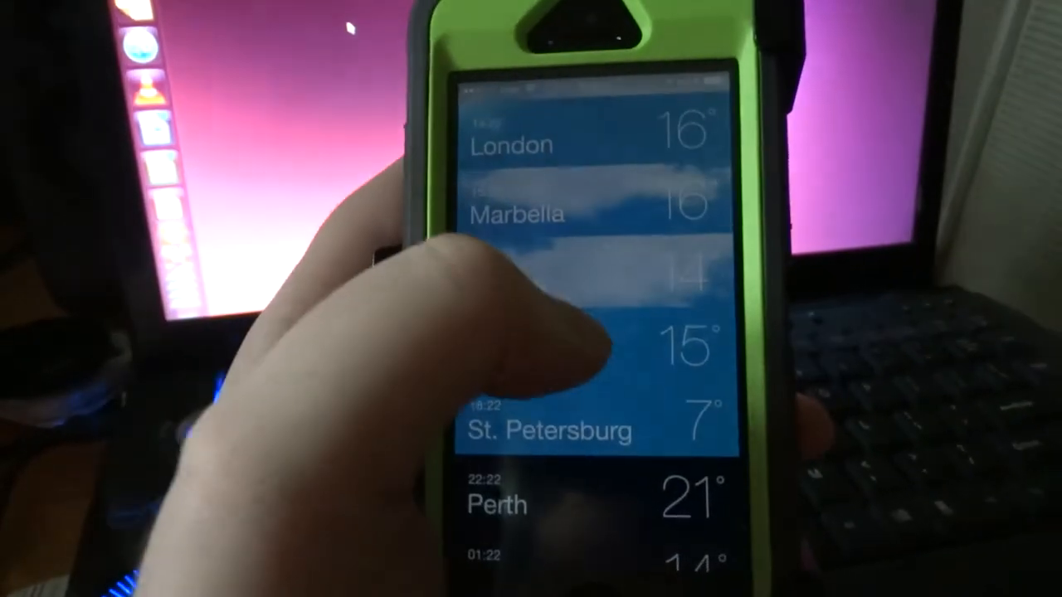
scroll("down", 3)
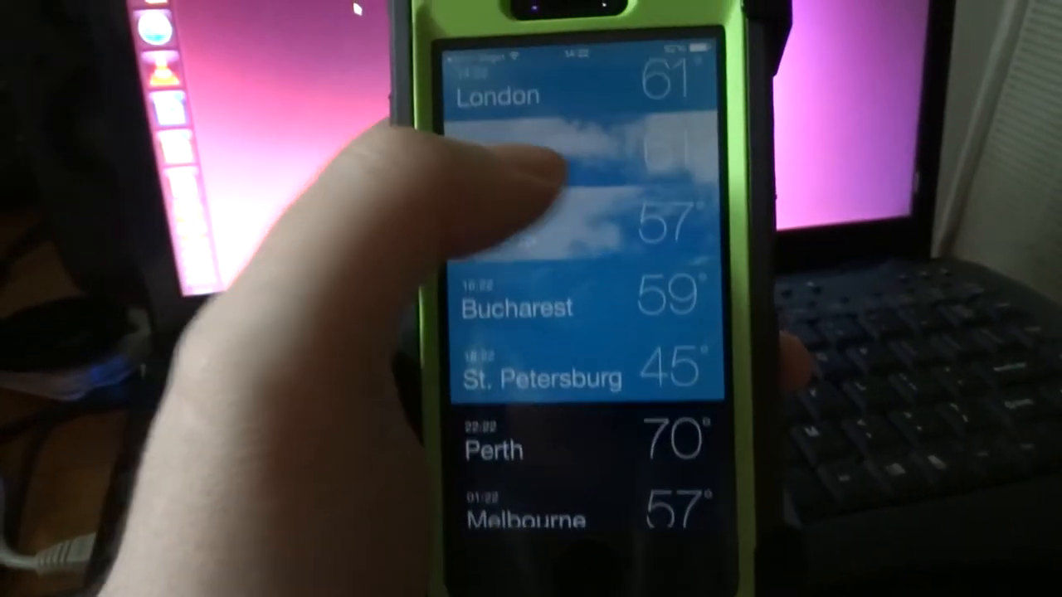
scroll("down", 3)
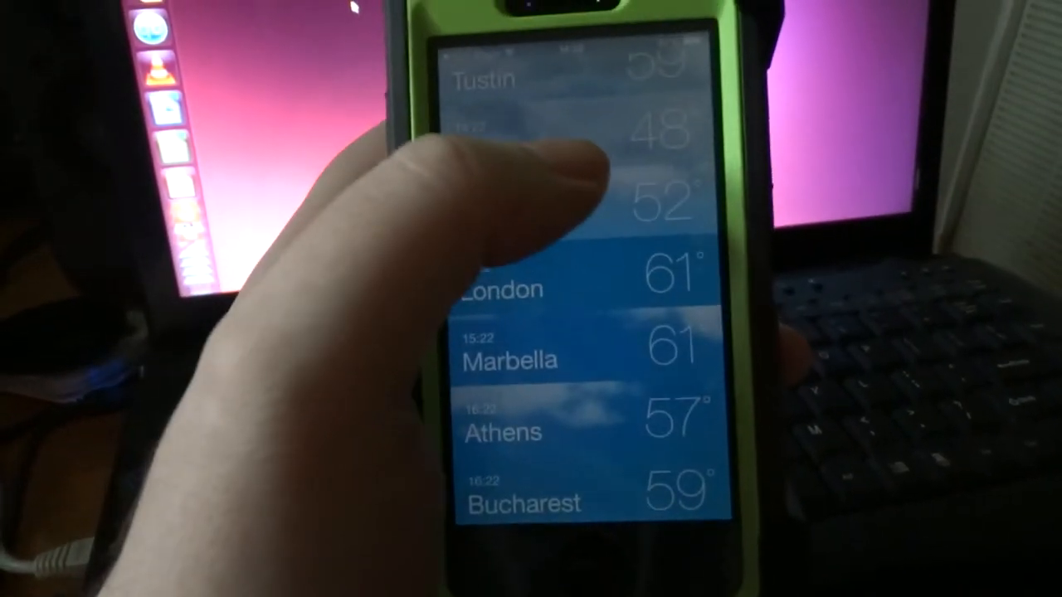
scroll("down", 3)
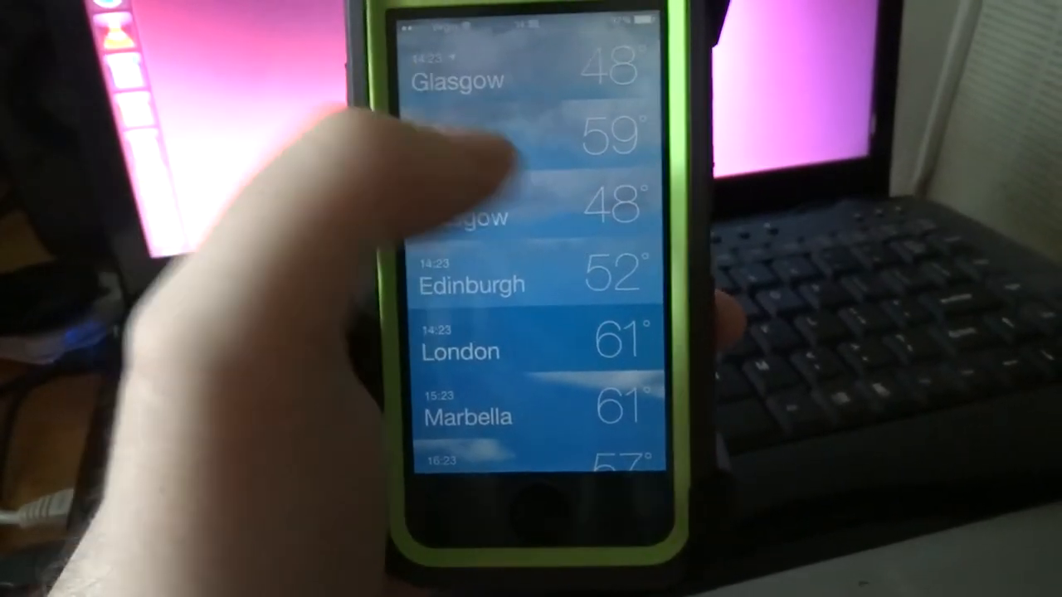
scroll("down", 3)
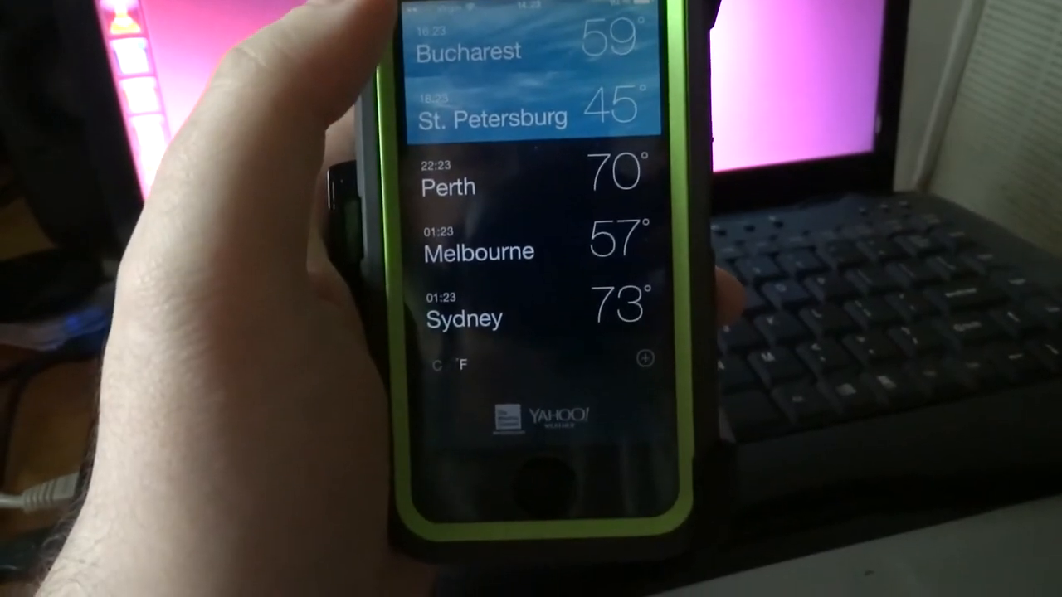
scroll("down", 3)
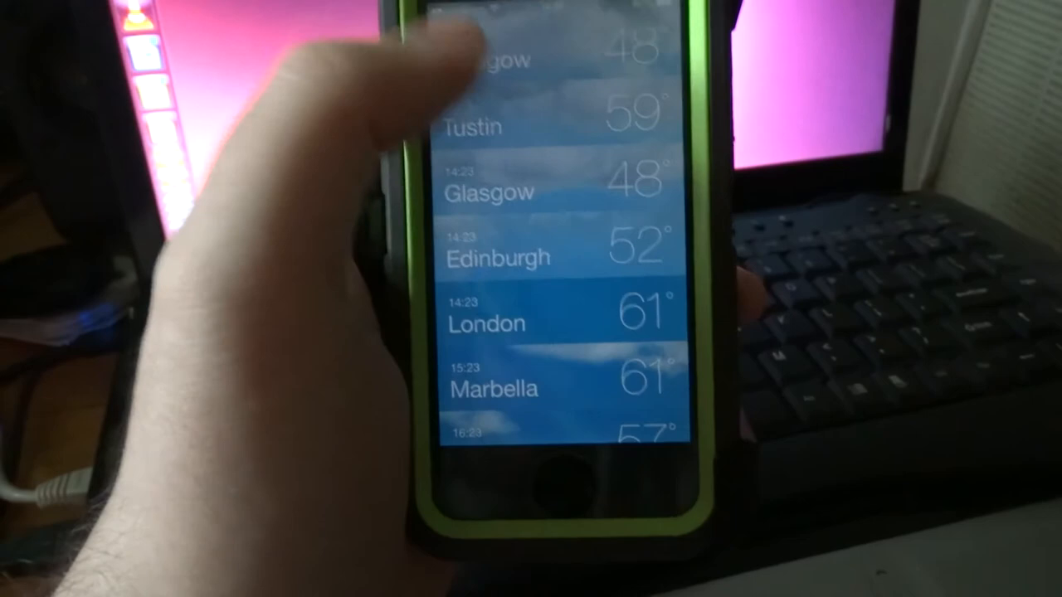
scroll("down", 3)
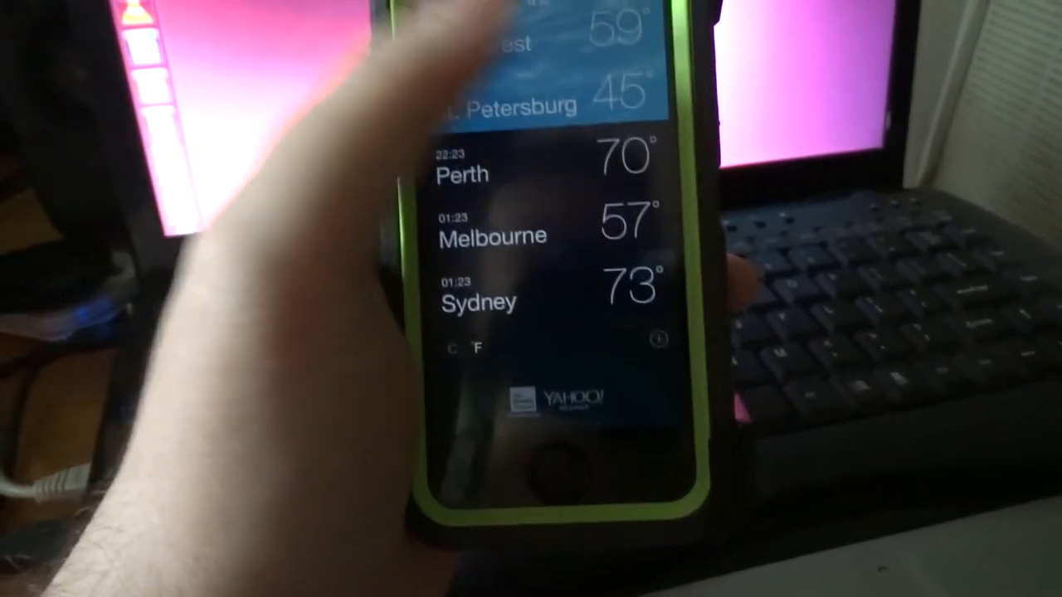
scroll("down", 3)
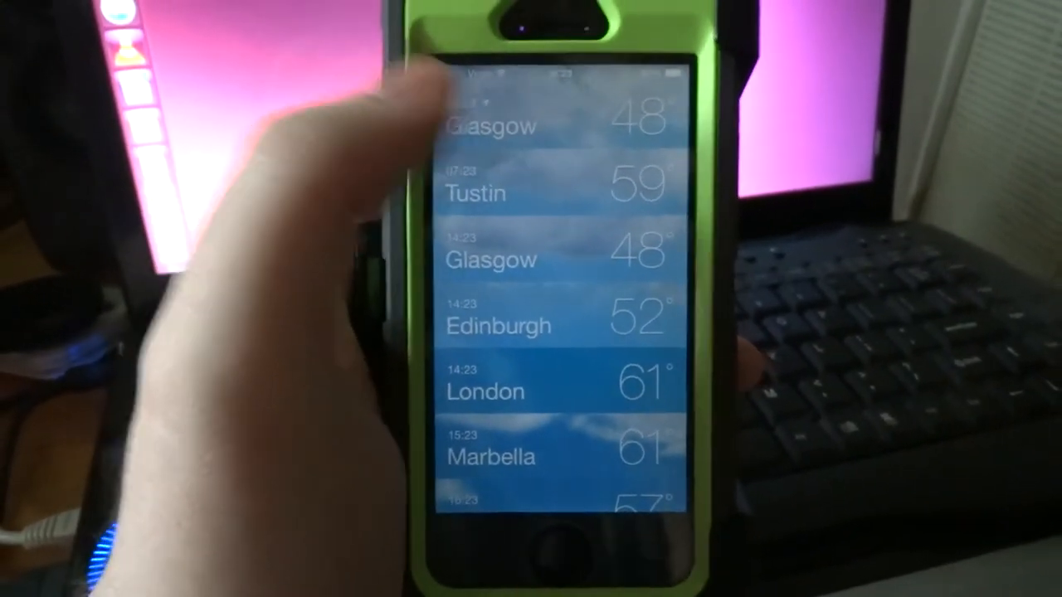
scroll("down", 3)
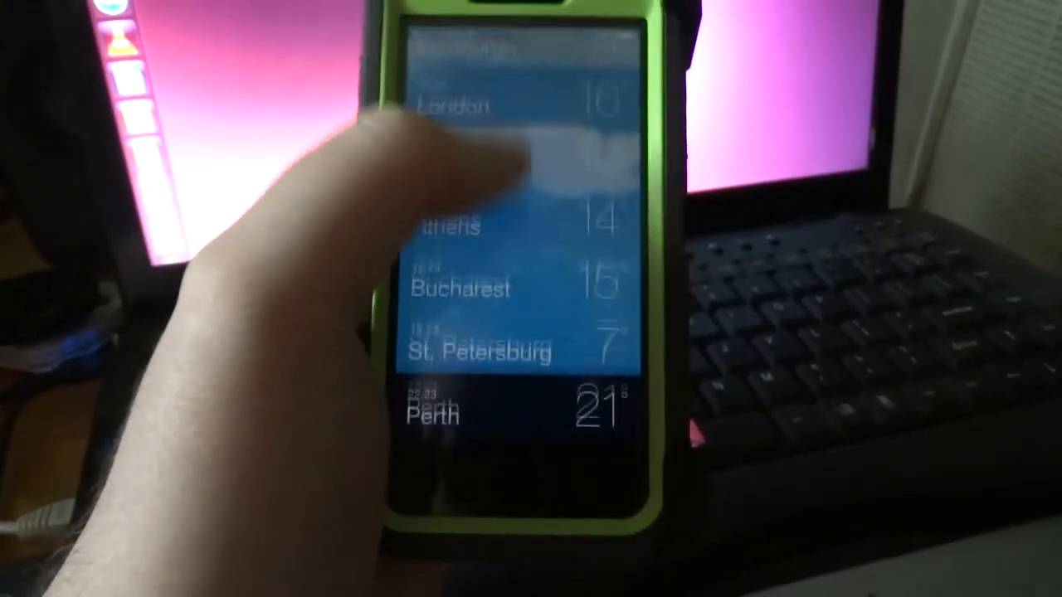
scroll("down", 3)
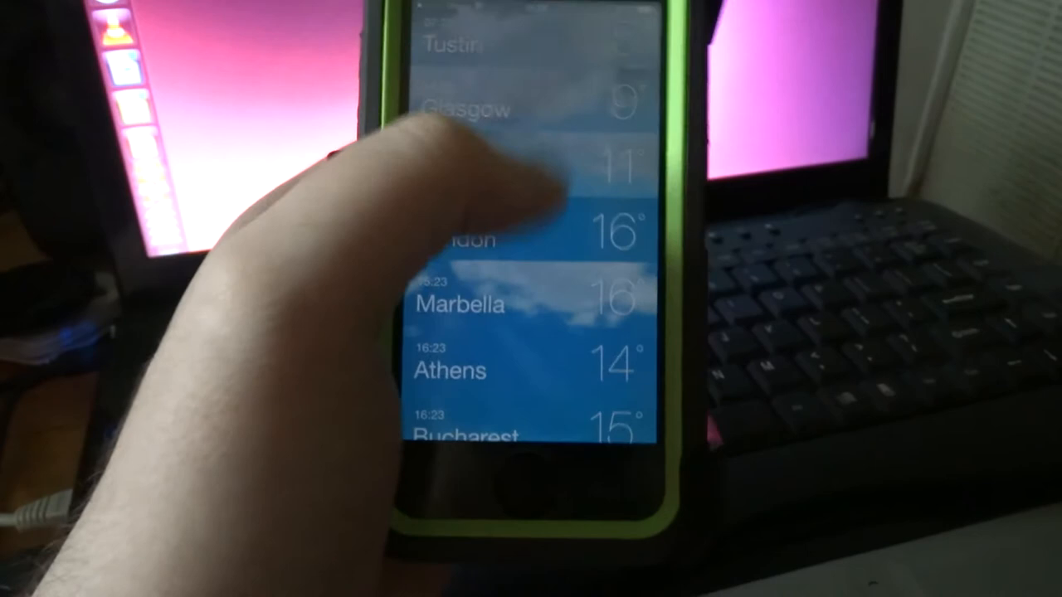